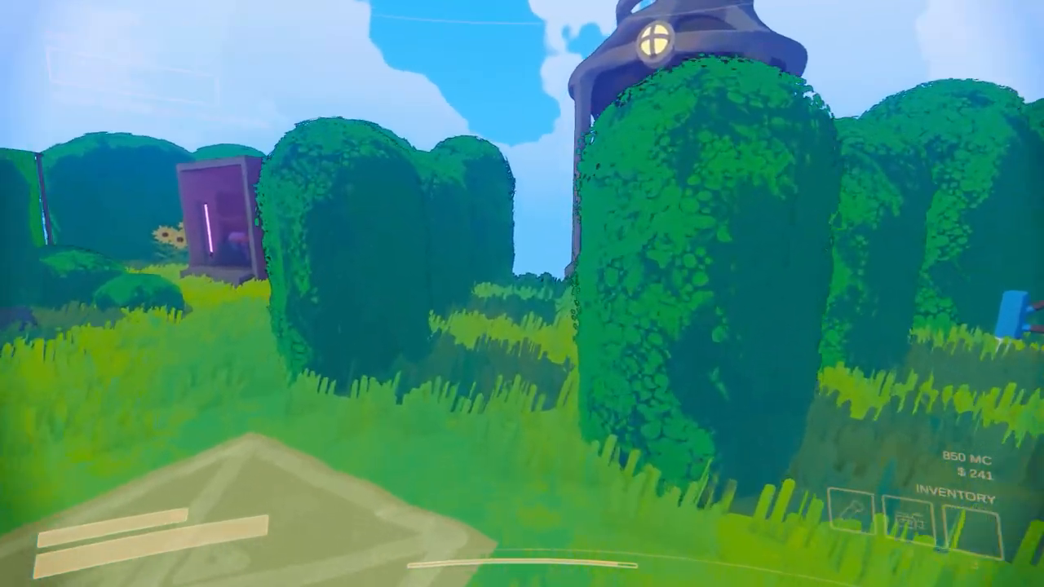
mouse_move(522, 294)
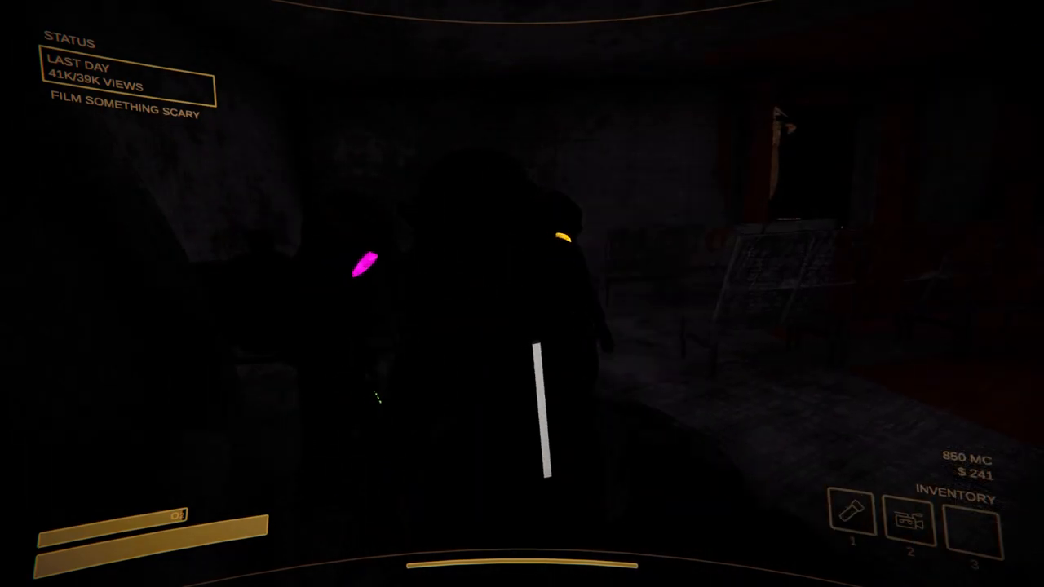
left_click(911, 528)
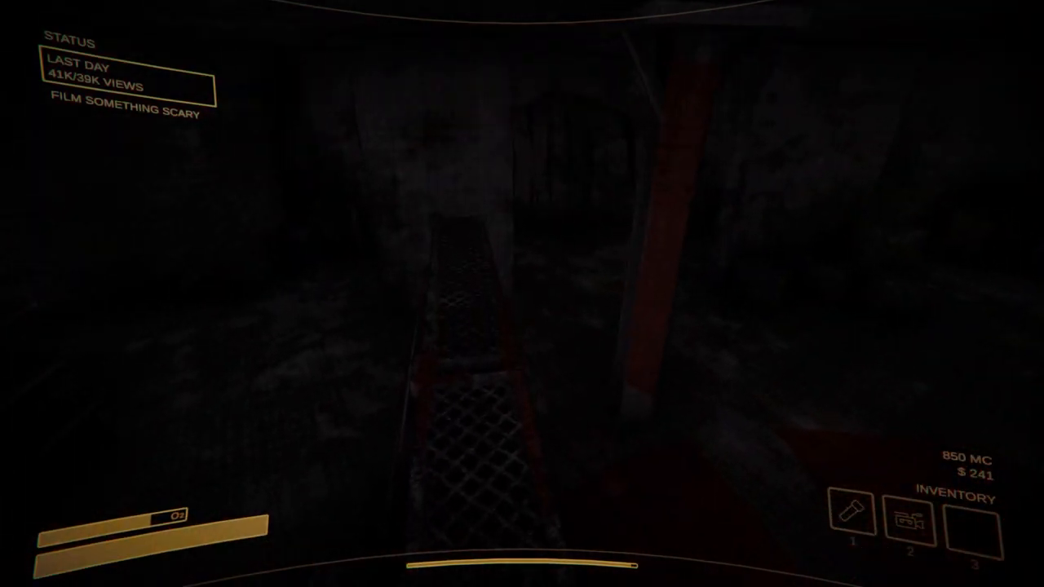
left_click(910, 519)
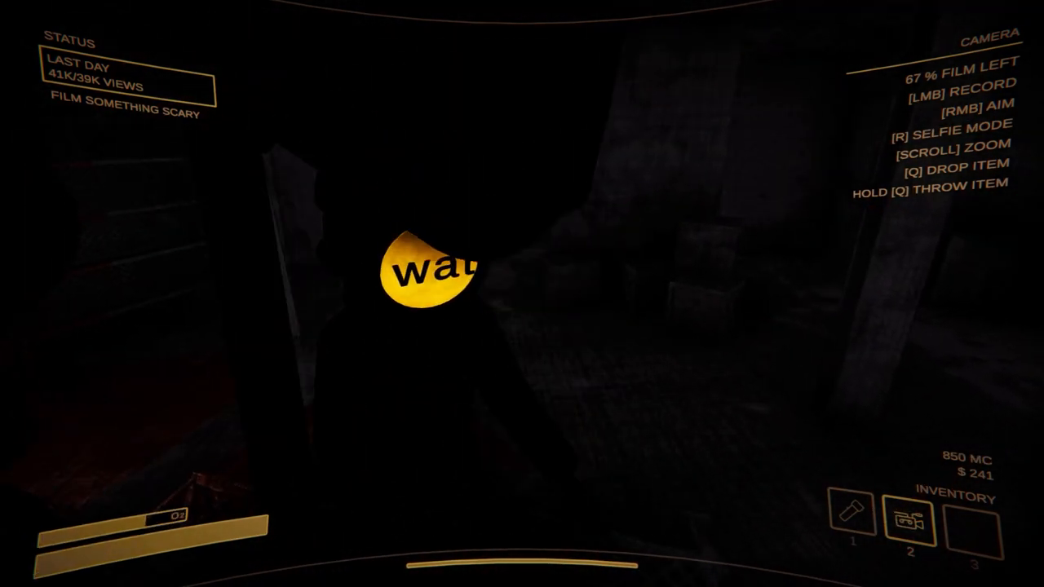
key("1")
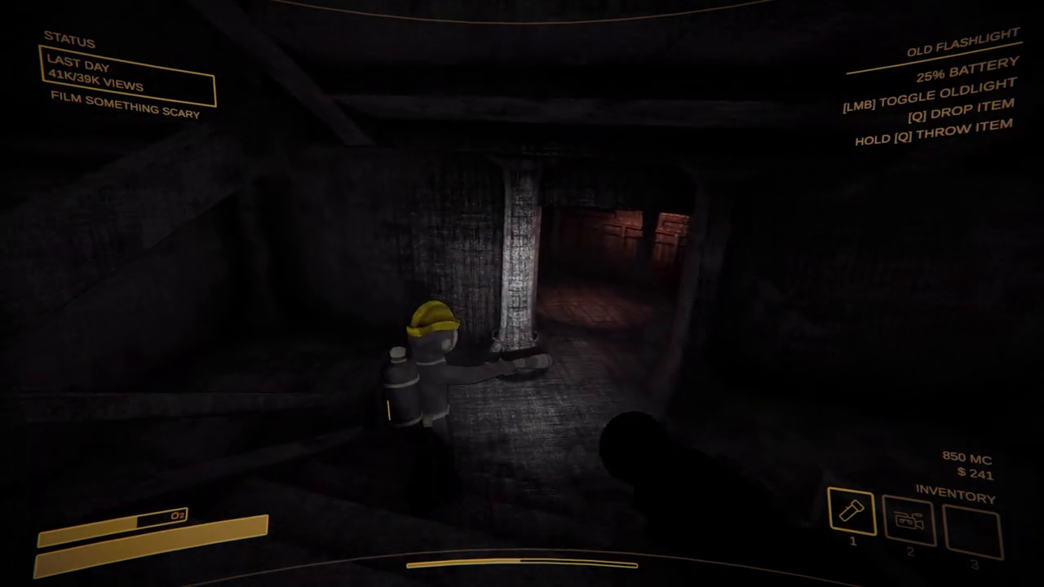
key("2")
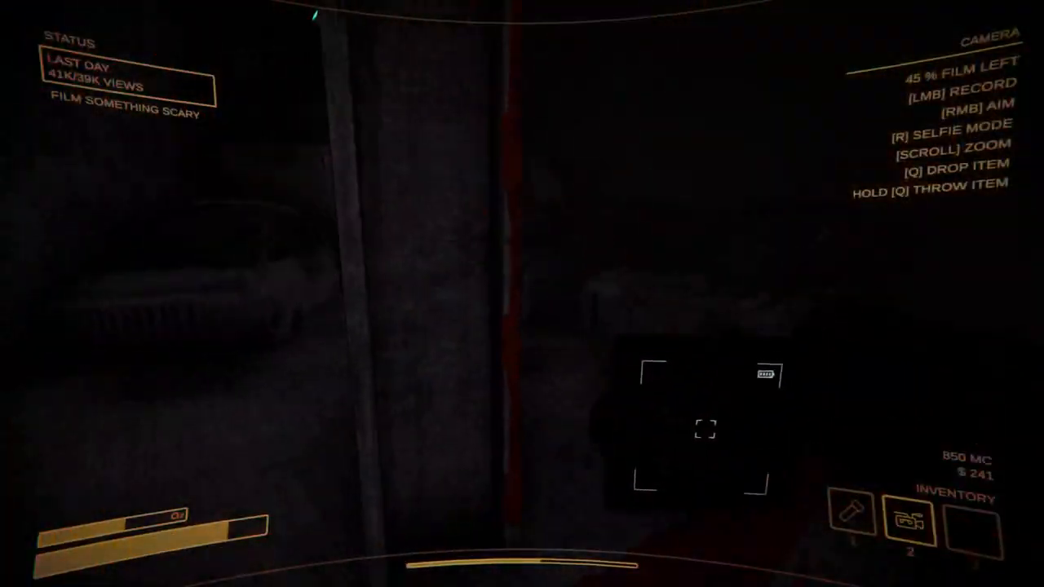
left_click(709, 433)
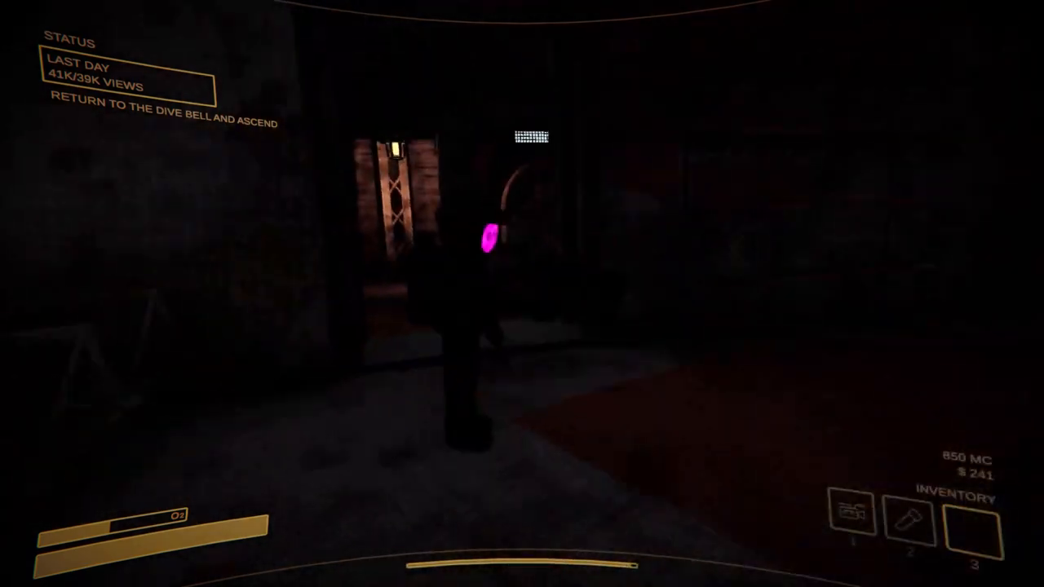
key("2")
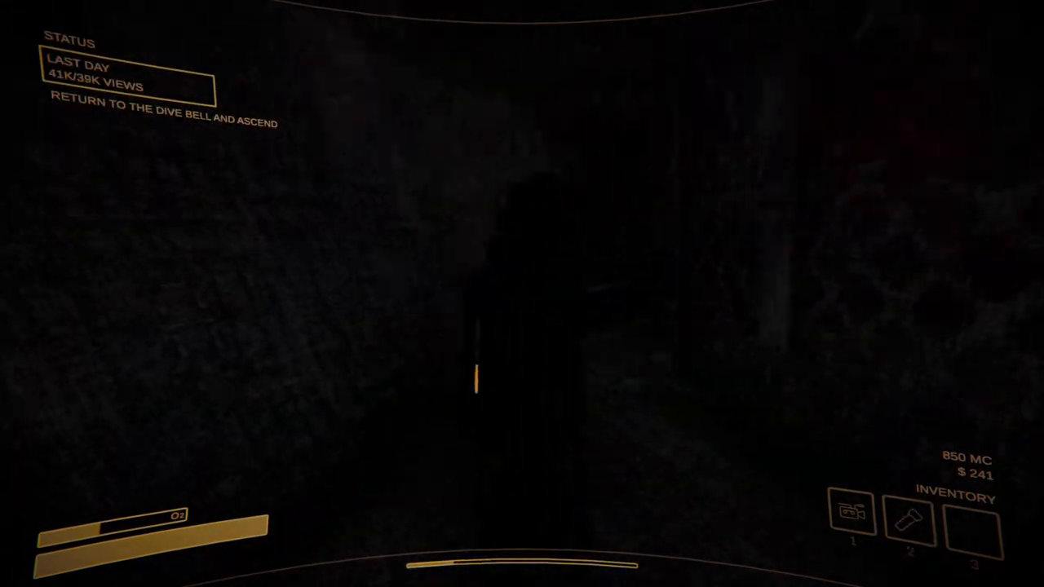
left_click(852, 520)
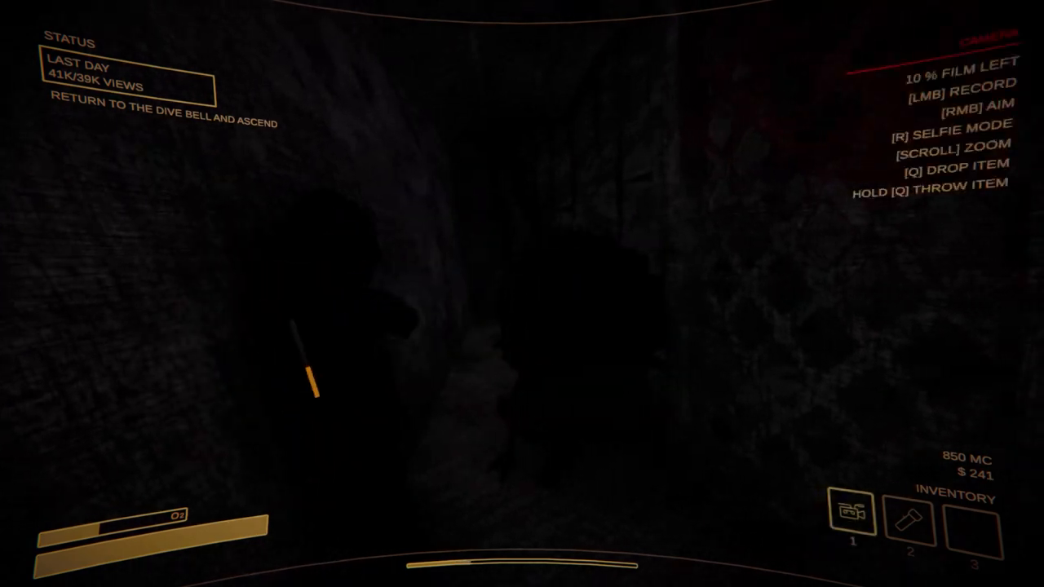